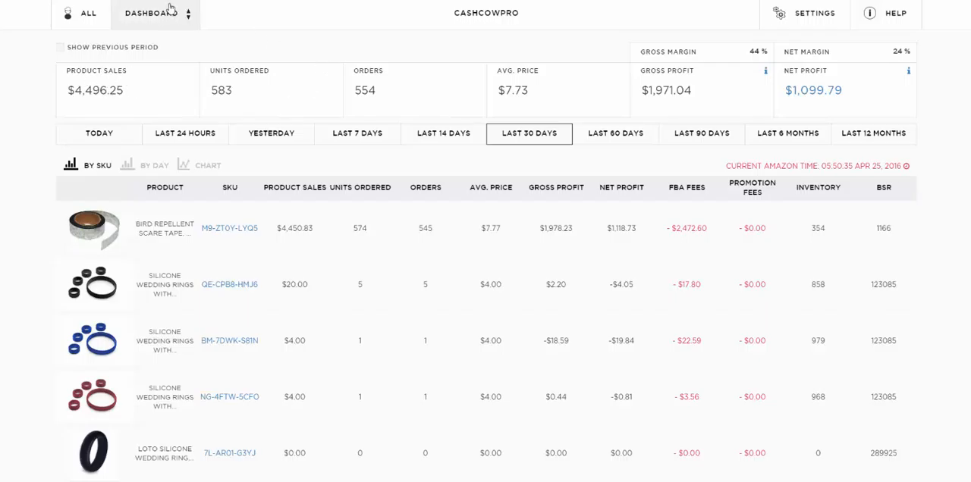
Review the 30-day per-SKU figures including the gross profit cost breakdown
click(151, 12)
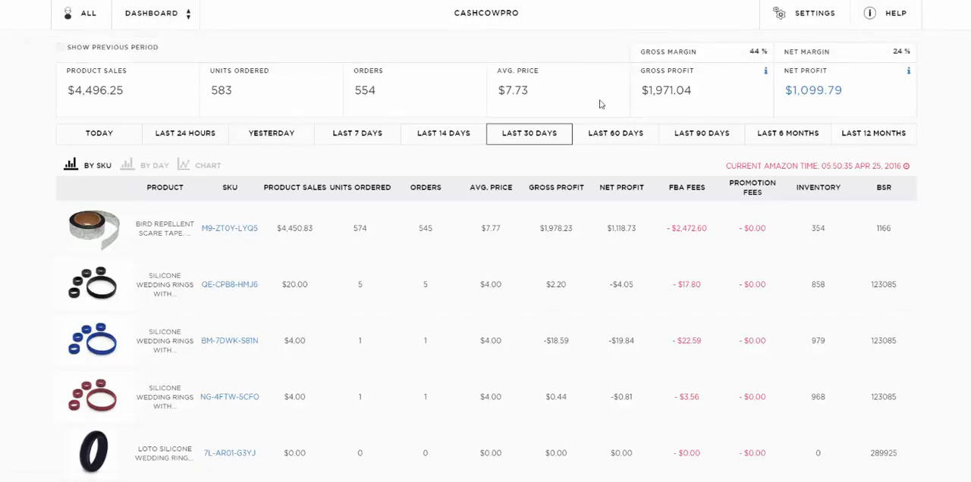
mouse_move(255, 70)
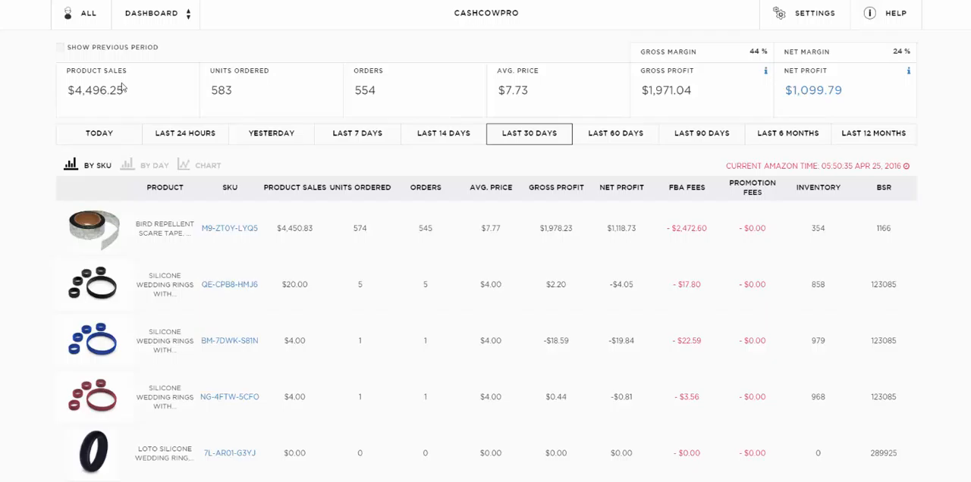
mouse_move(74, 100)
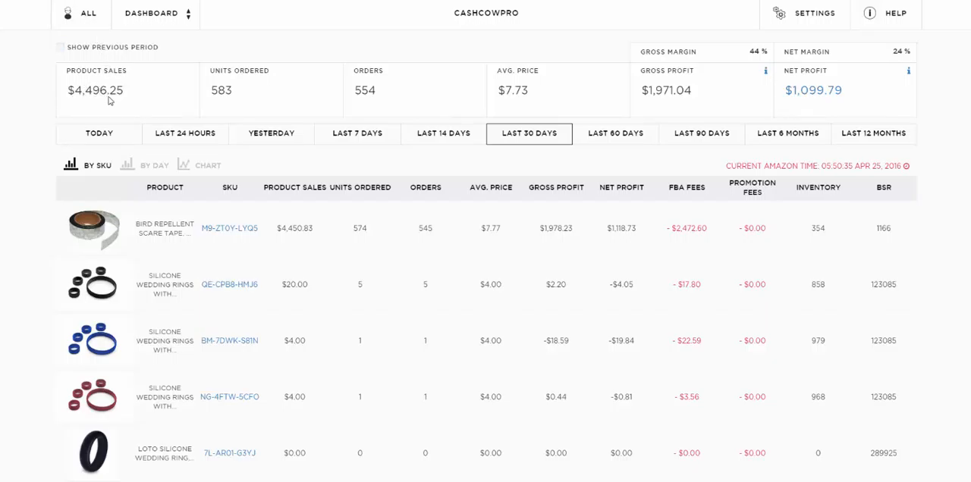
mouse_move(114, 103)
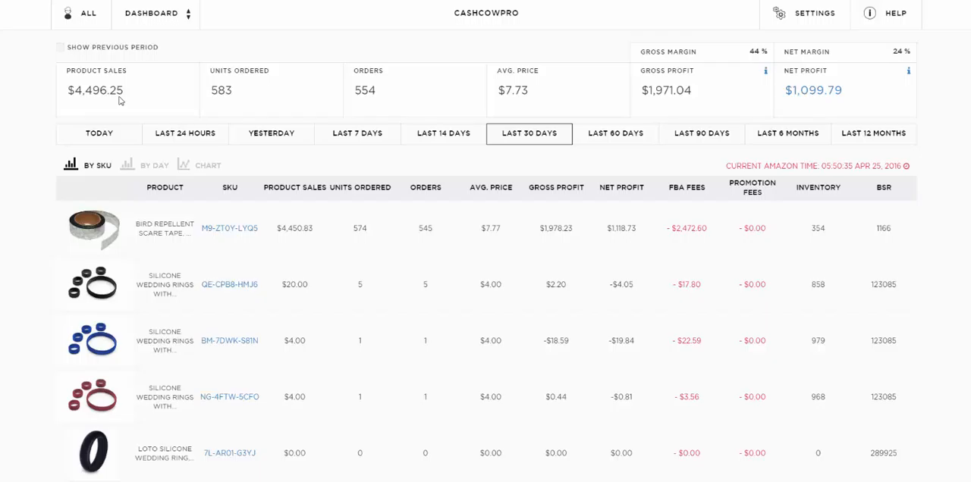
mouse_move(296, 148)
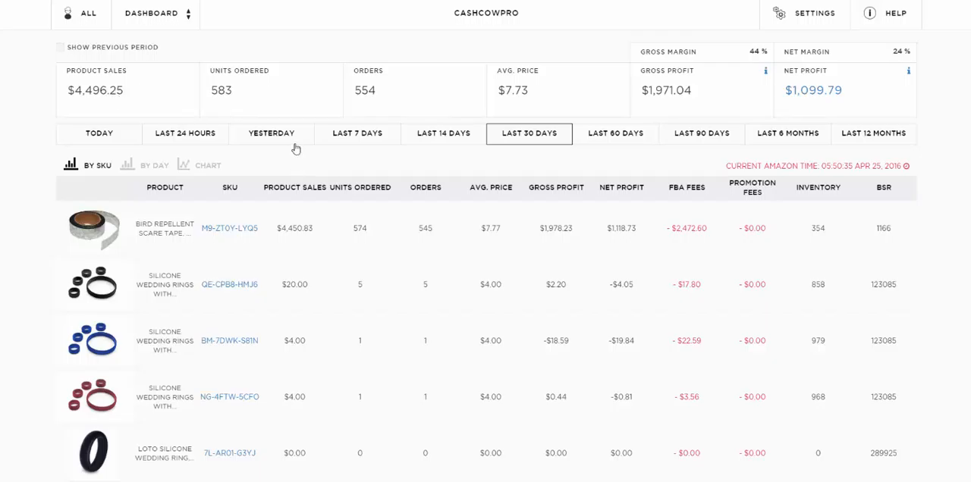
mouse_move(222, 103)
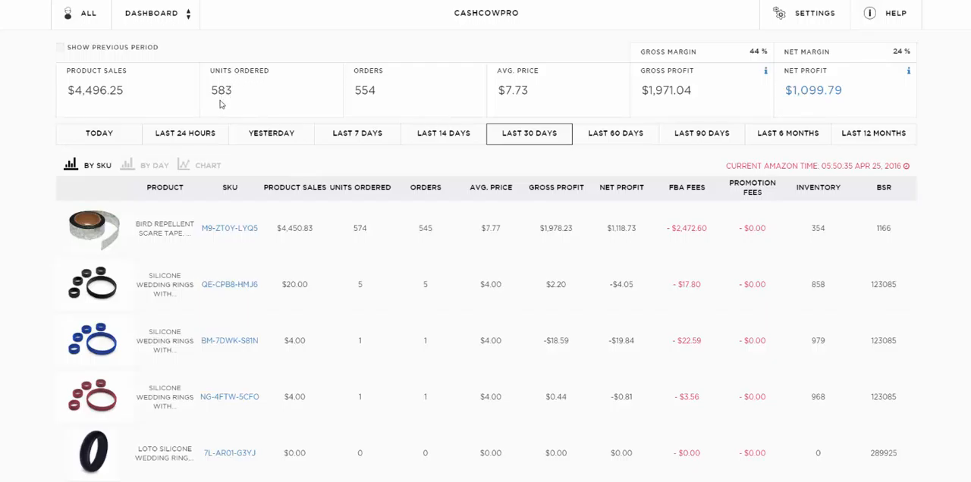
mouse_move(363, 103)
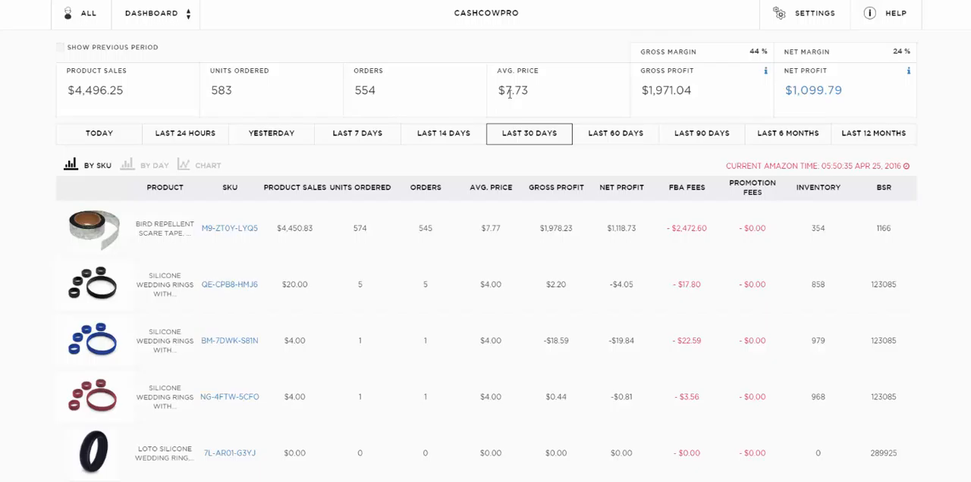
mouse_move(690, 88)
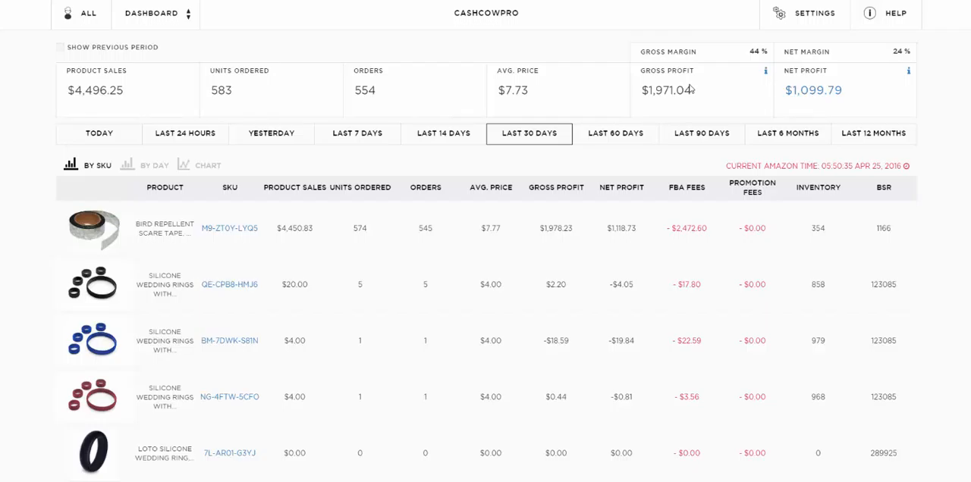
mouse_move(765, 75)
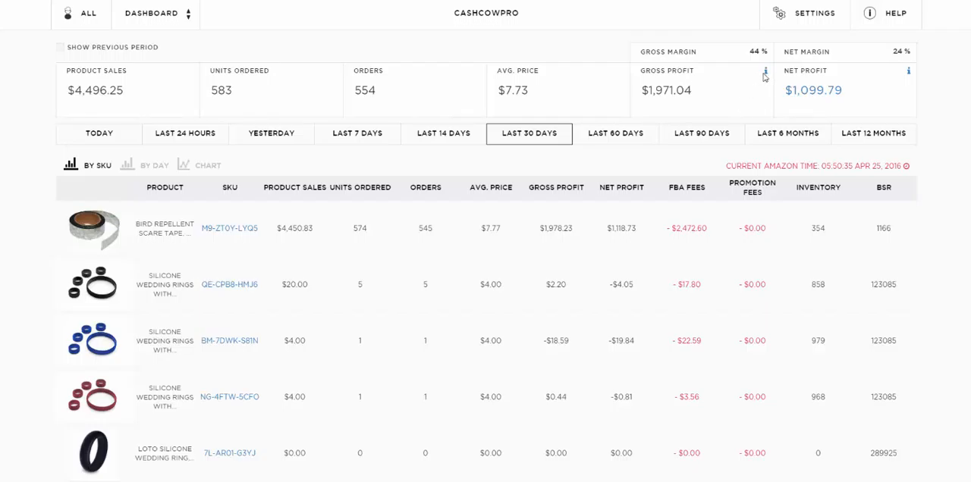
click(763, 76)
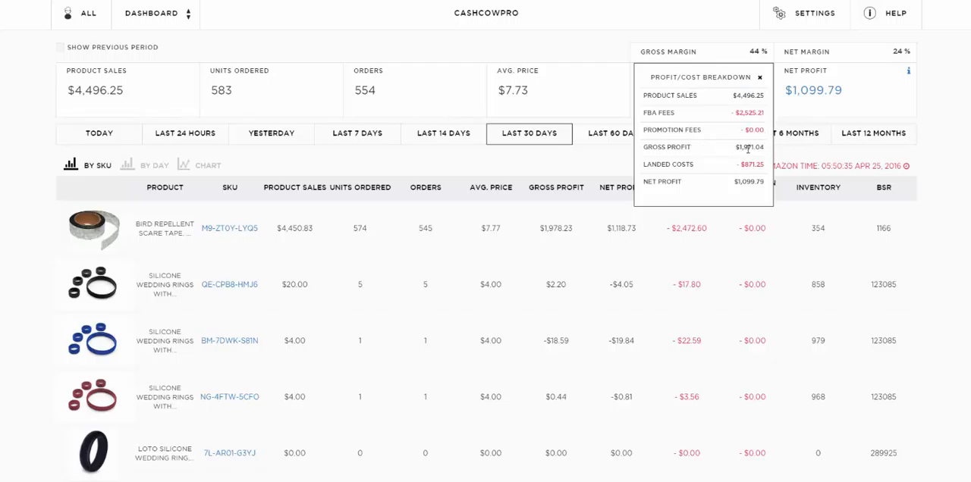
mouse_move(755, 68)
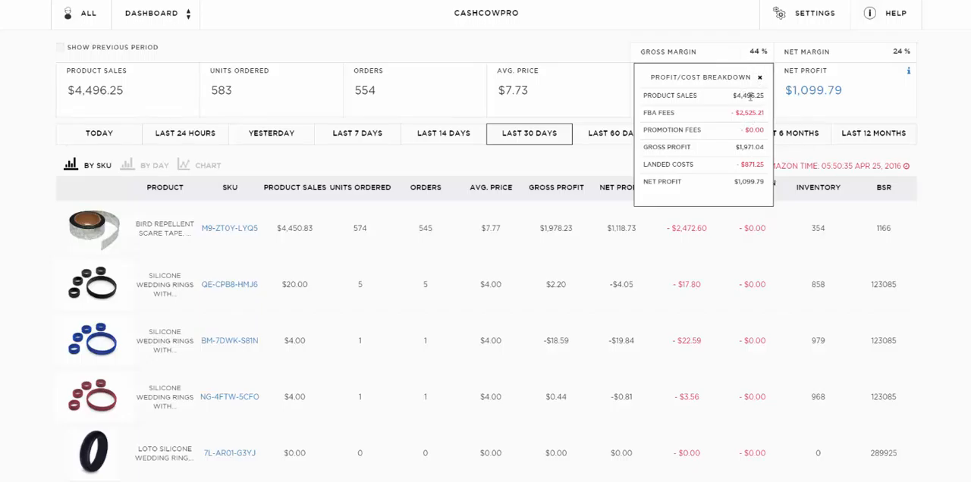
mouse_move(686, 164)
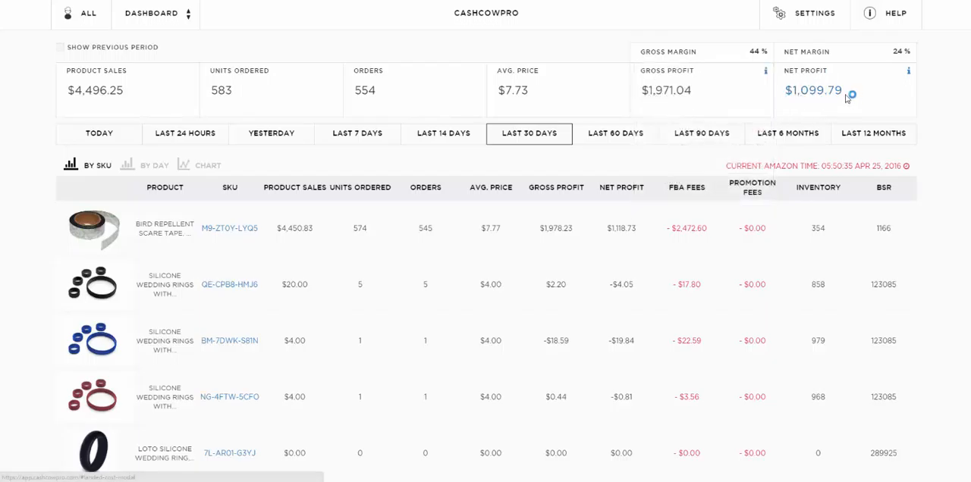
mouse_move(870, 148)
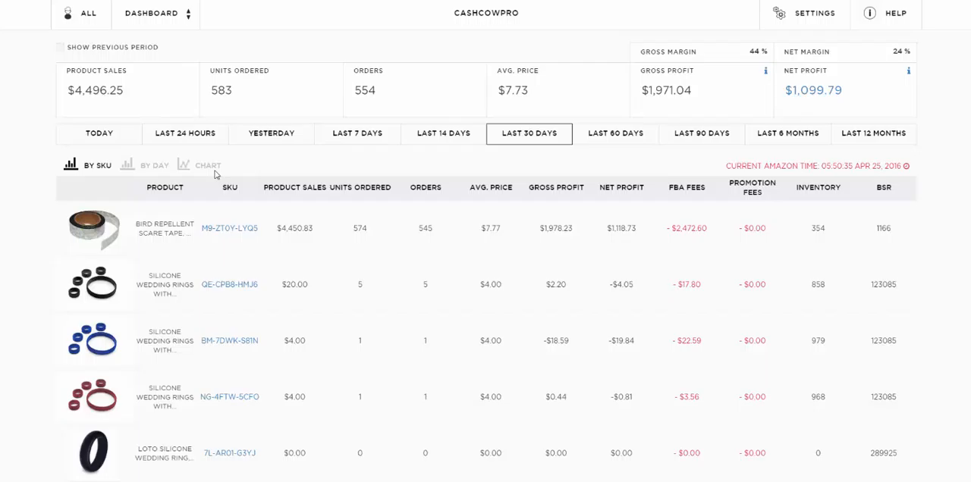
scroll(down, 3)
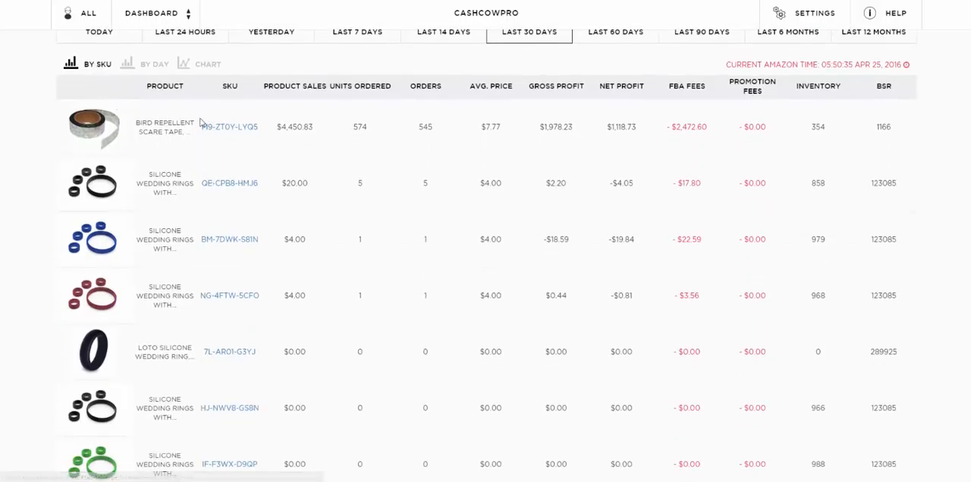
mouse_move(863, 152)
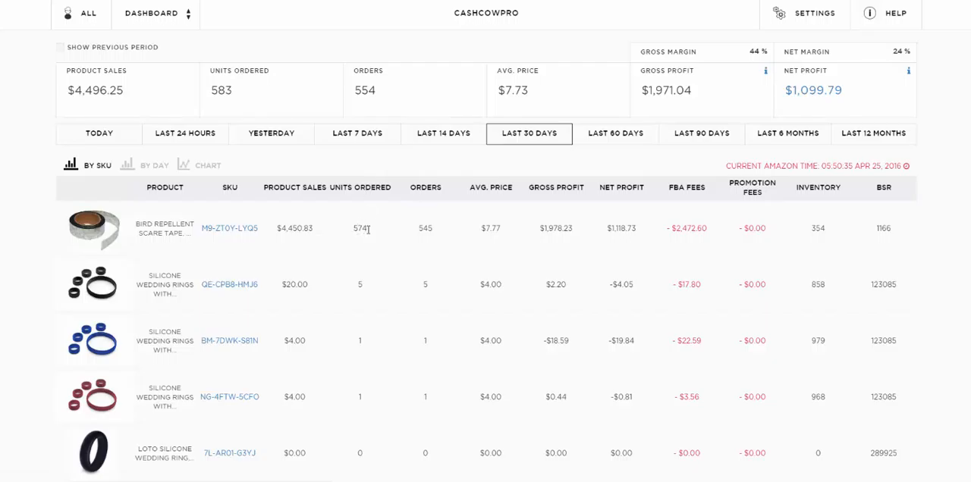
mouse_move(488, 218)
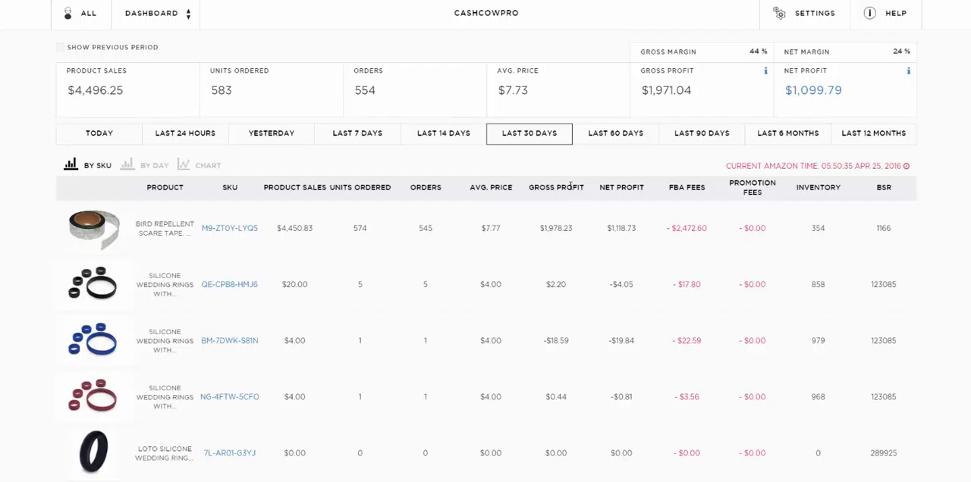
mouse_move(696, 227)
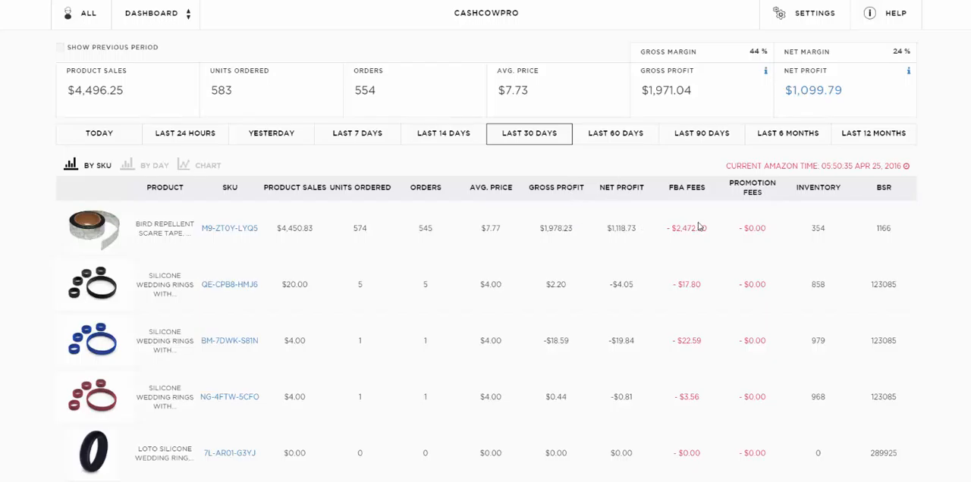
double_click(685, 228)
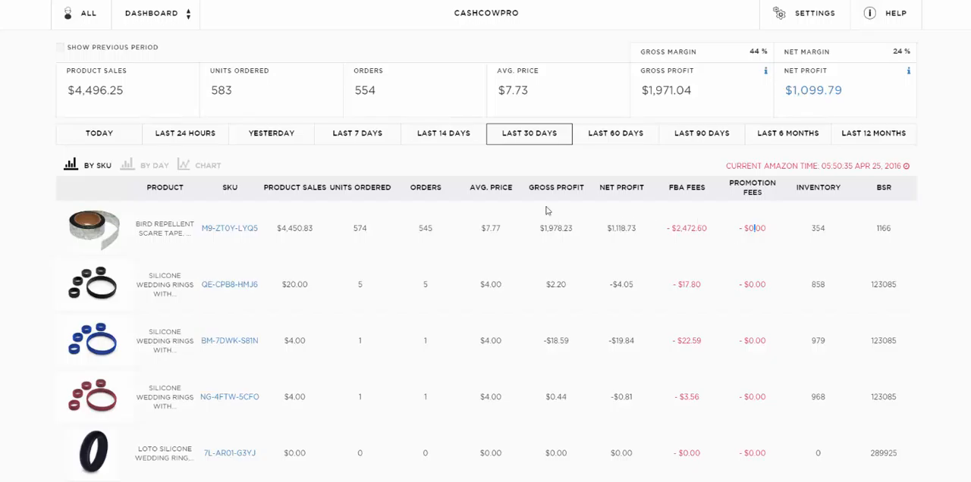
mouse_move(755, 246)
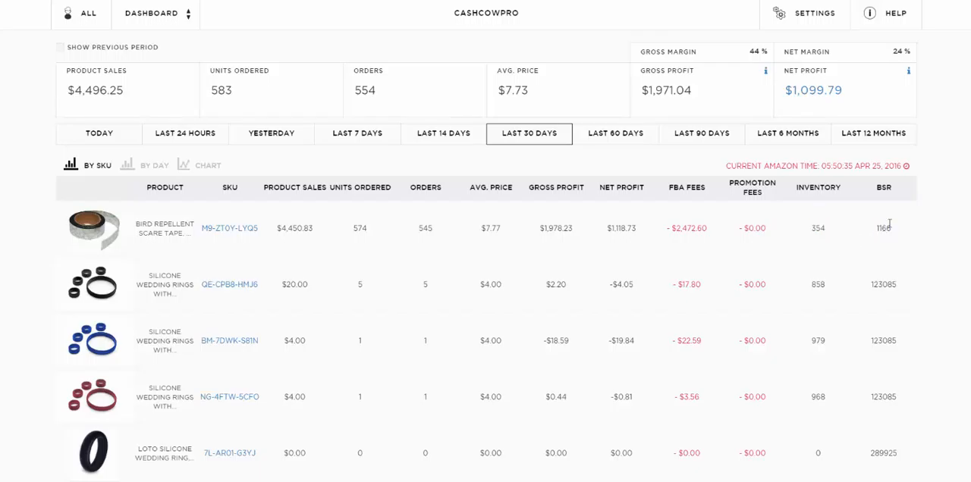
mouse_move(928, 208)
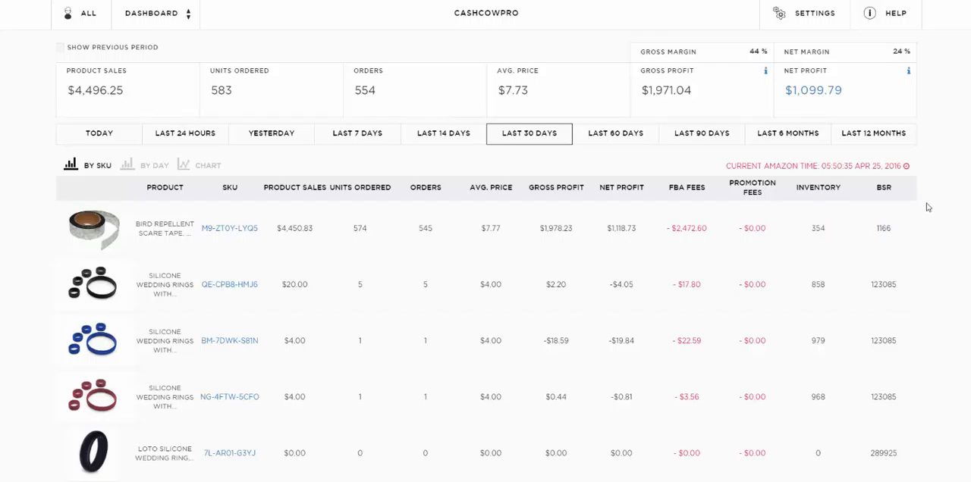
mouse_move(839, 112)
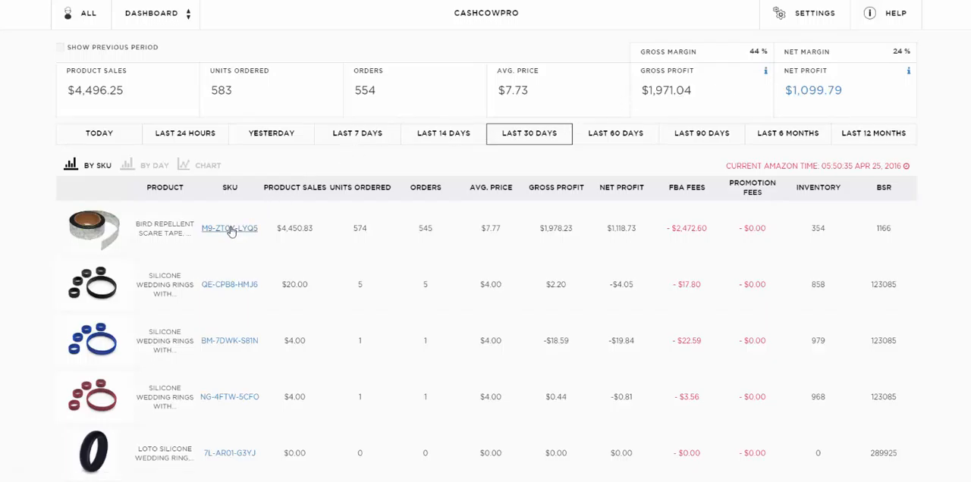
View the Bird Repellent Scare Tape product's inventory history and review breakdown, then return to the dashboard
right_click(230, 227)
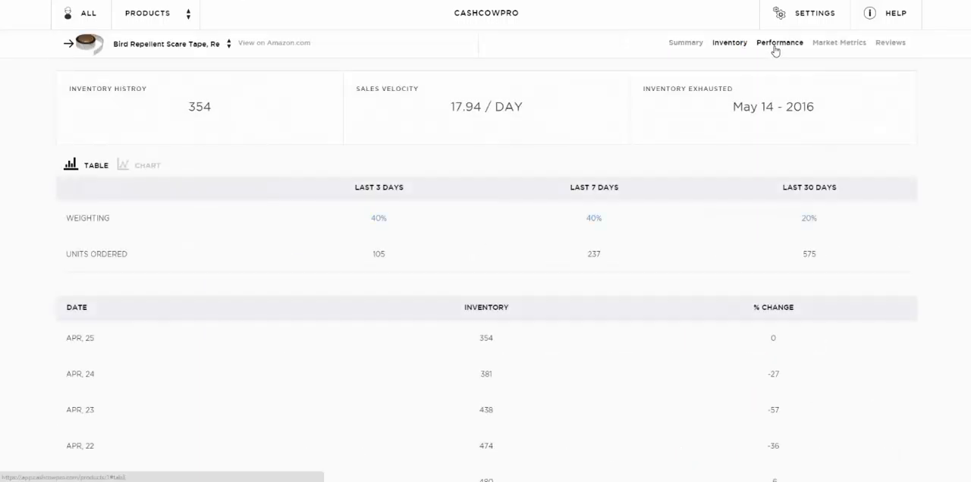
click(889, 42)
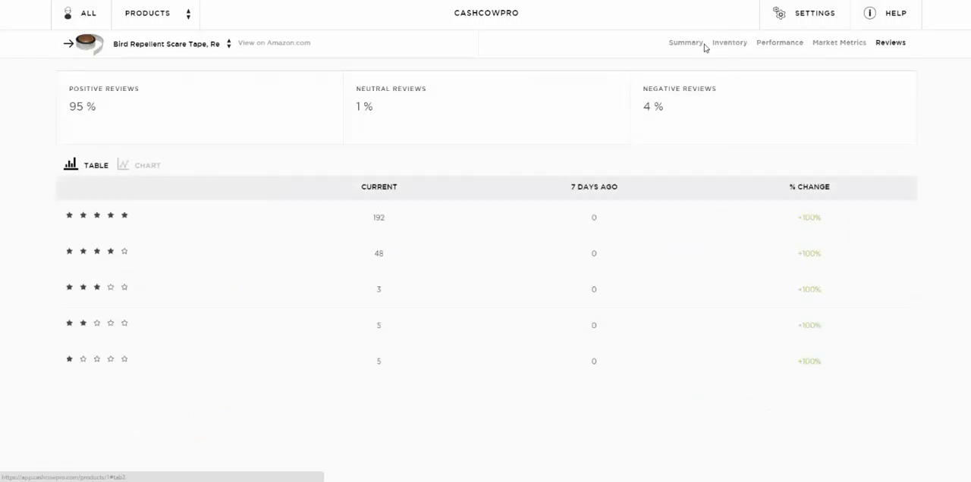
click(685, 42)
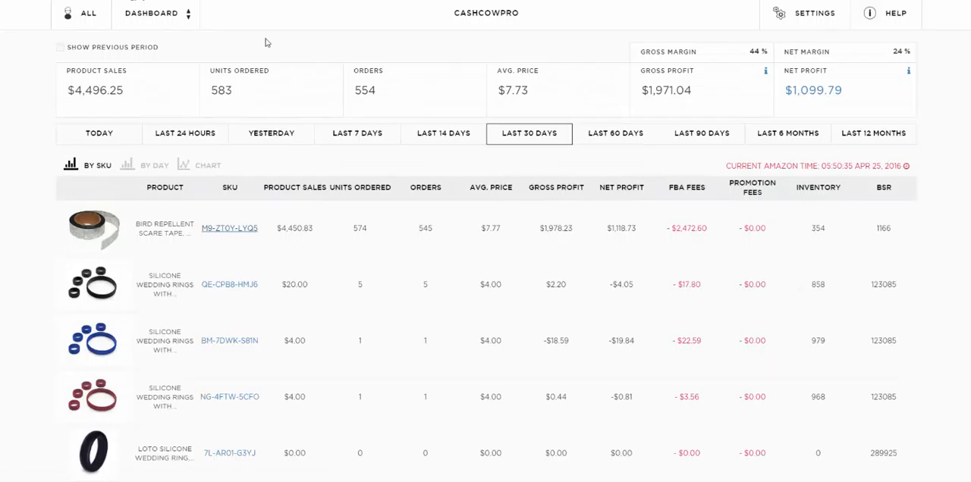
Extend the dashboard to the last 60 days: $5,721.61 sales, $1,586.23 net profit
click(616, 134)
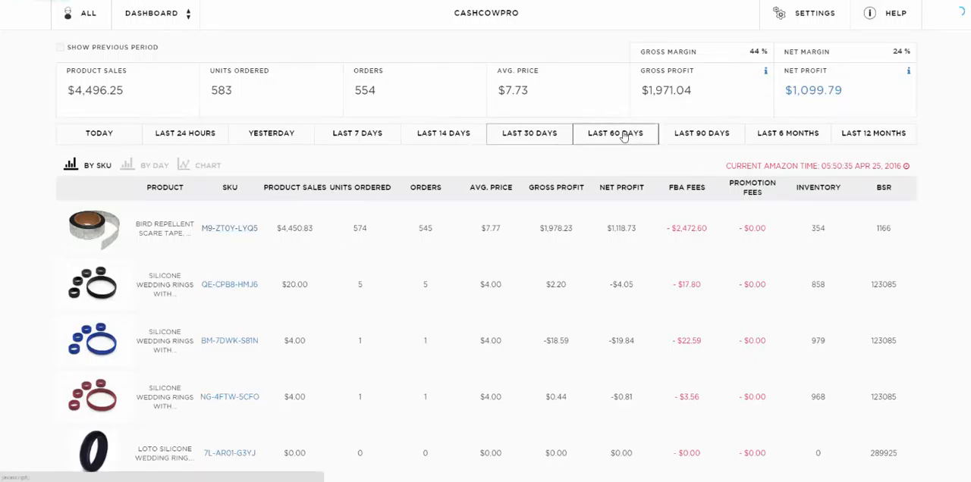
click(616, 134)
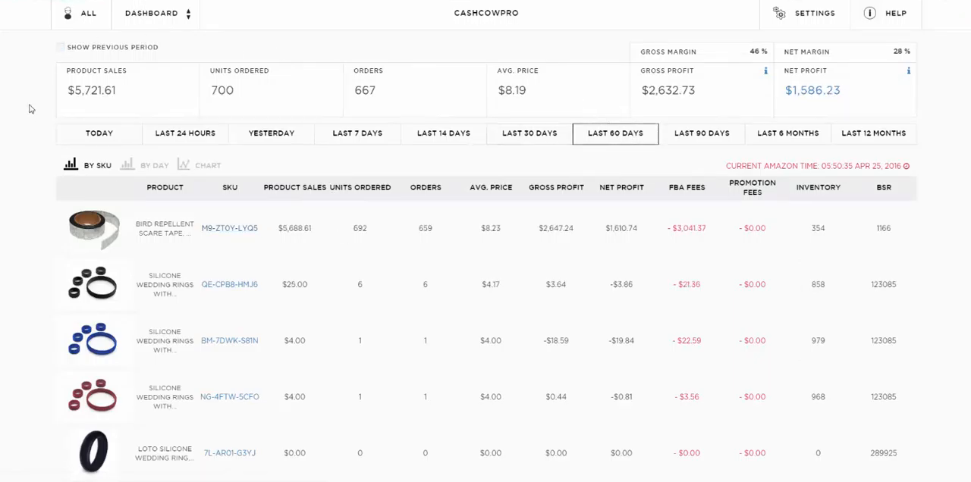
mouse_move(819, 94)
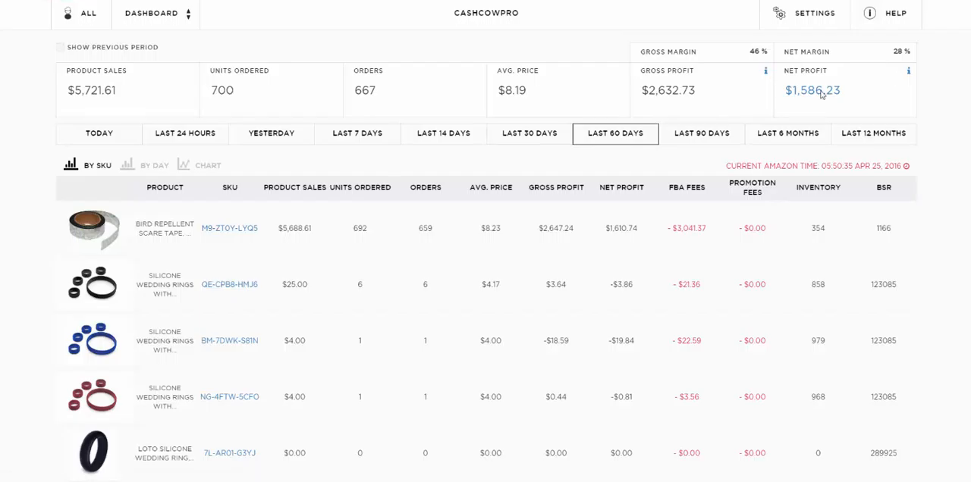
mouse_move(243, 327)
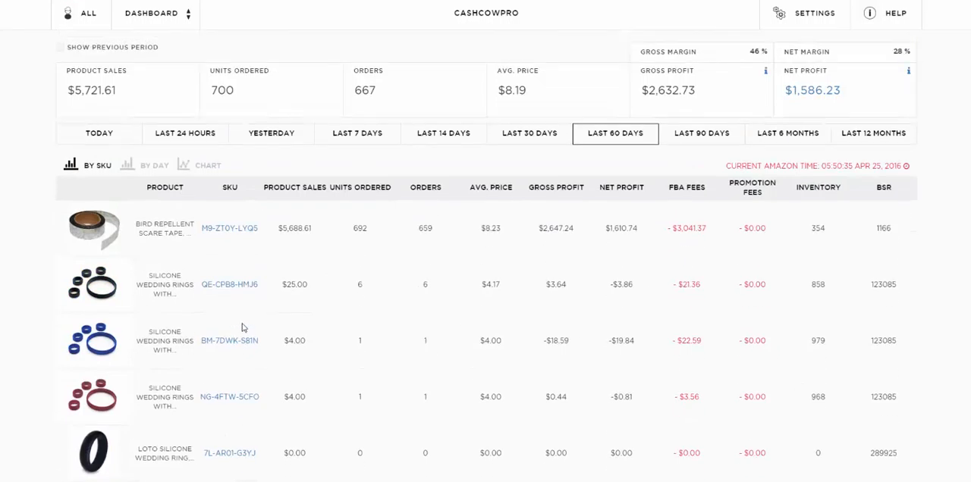
mouse_move(194, 242)
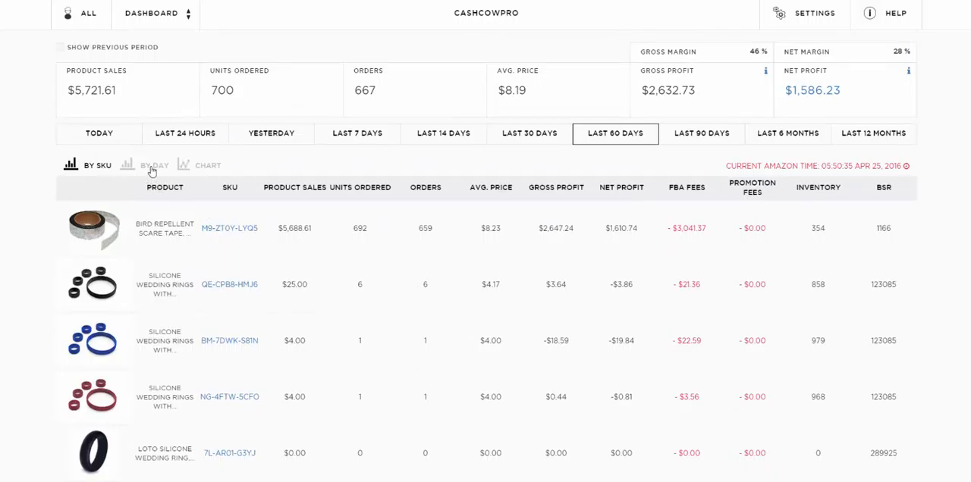
Show the 60-day figures by day, with daily rows from 25 April 2016 backward
click(154, 166)
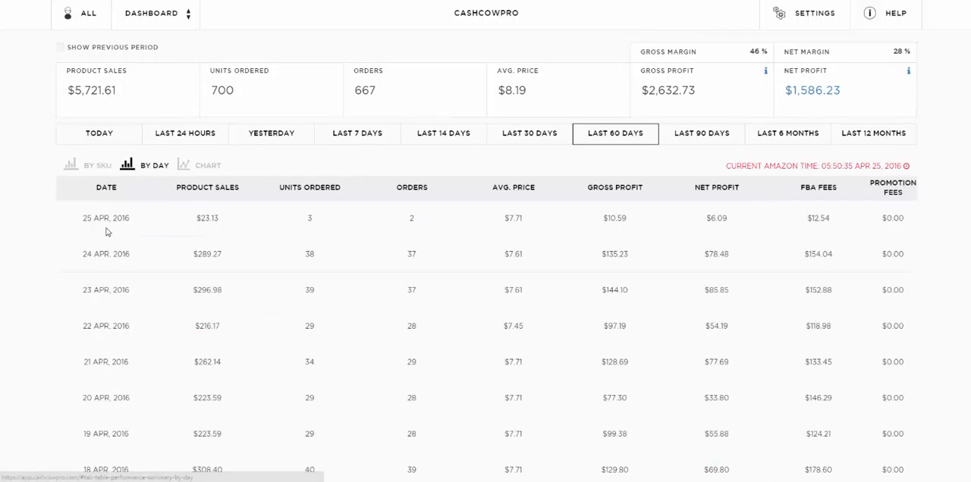
mouse_move(214, 254)
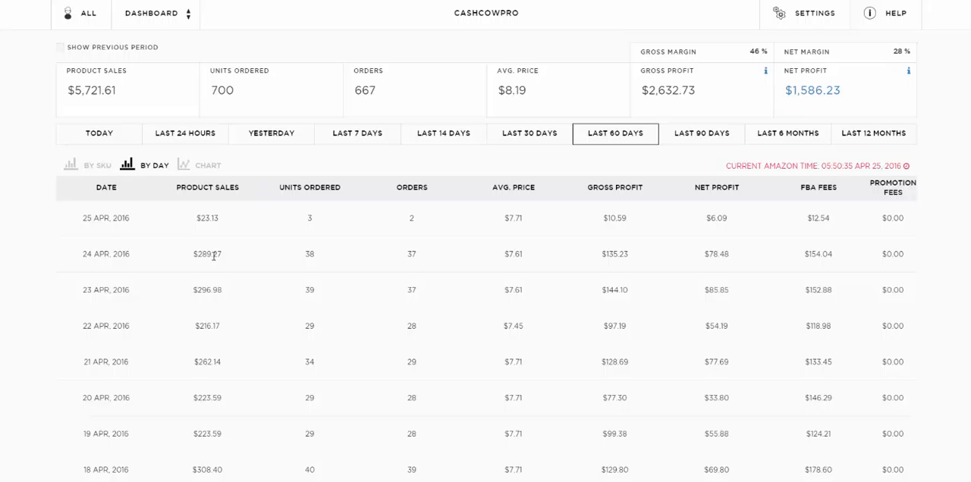
scroll(down, 3)
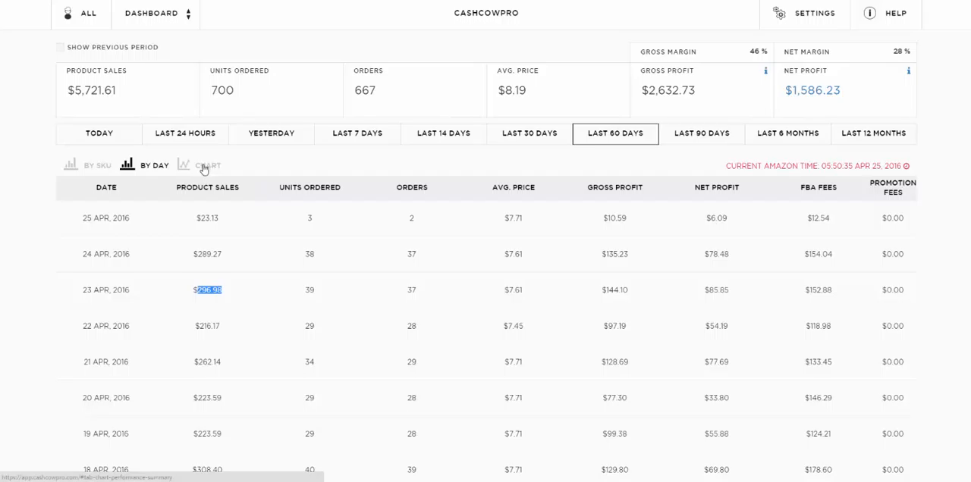
mouse_move(79, 166)
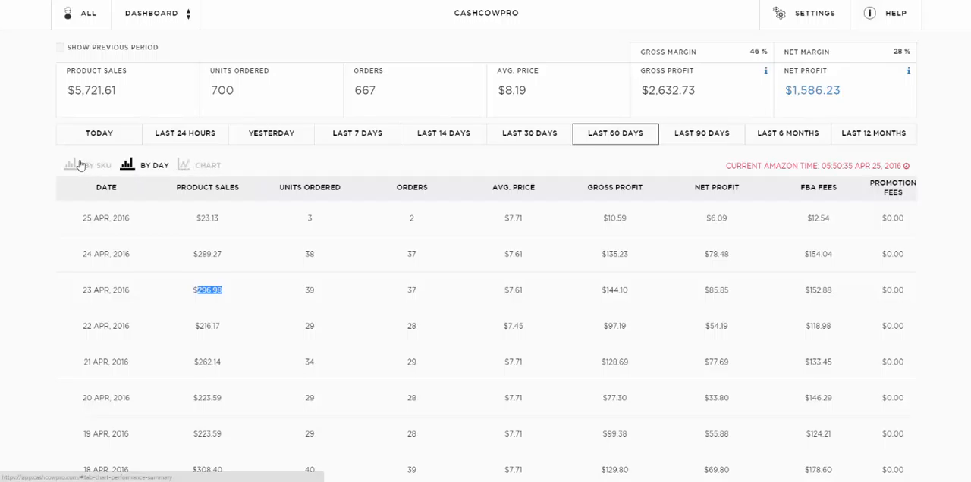
View a daily sales chart for the last 30 days, then return to the per-SKU table
click(206, 164)
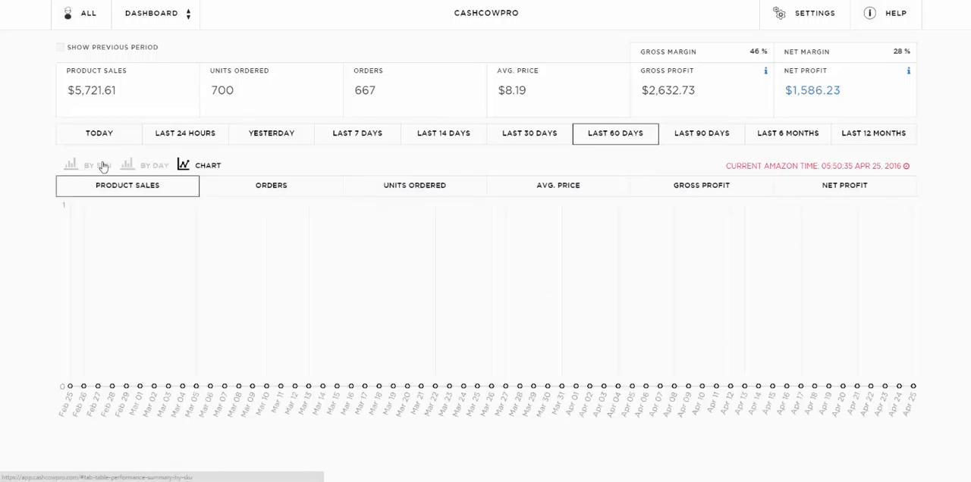
click(528, 134)
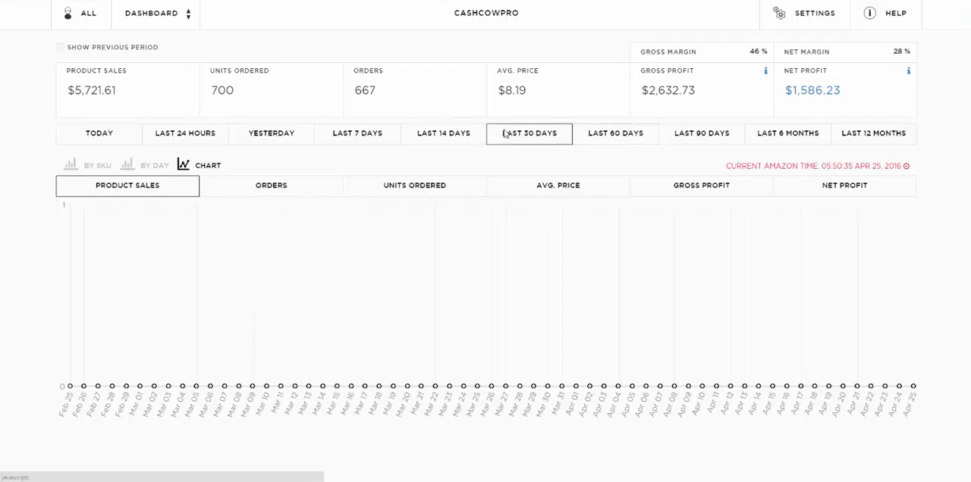
click(528, 134)
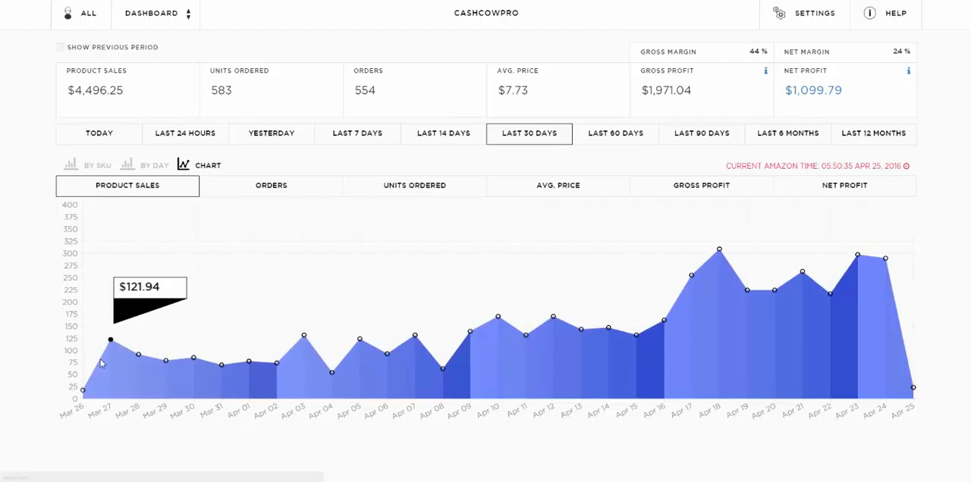
mouse_move(316, 354)
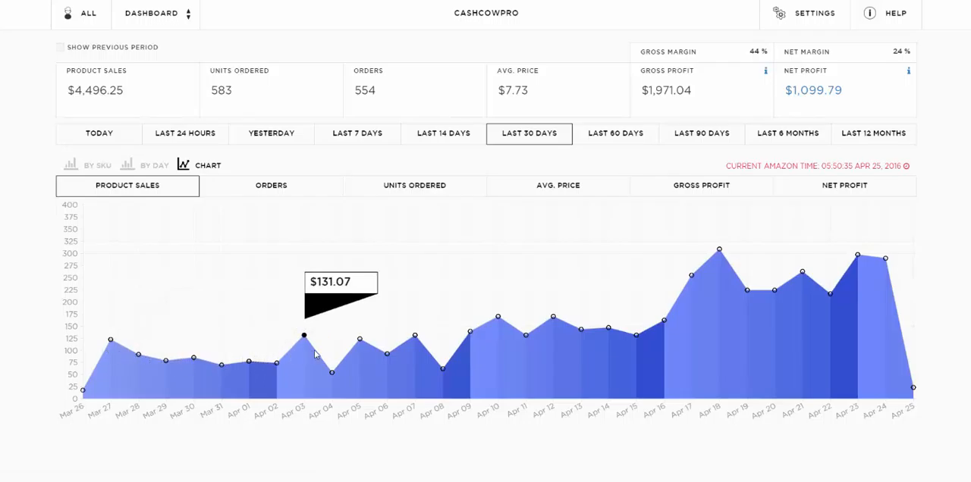
mouse_move(471, 332)
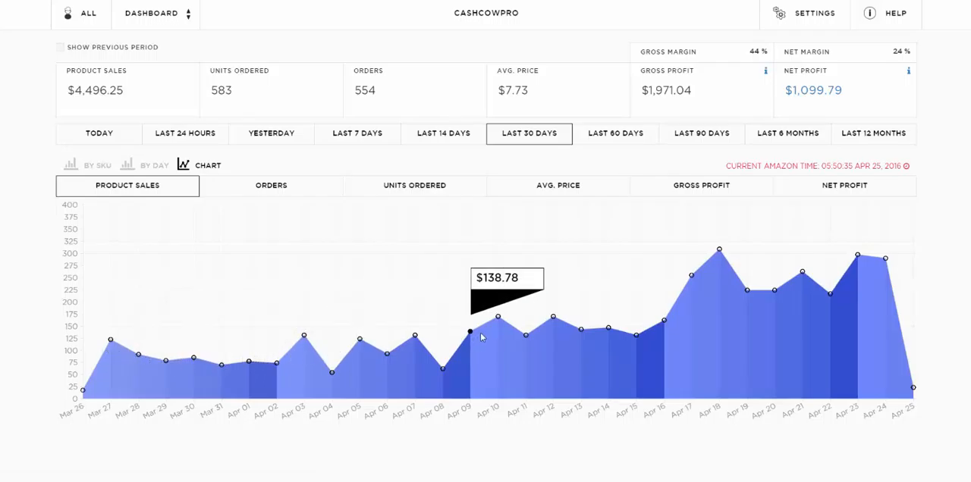
mouse_move(486, 336)
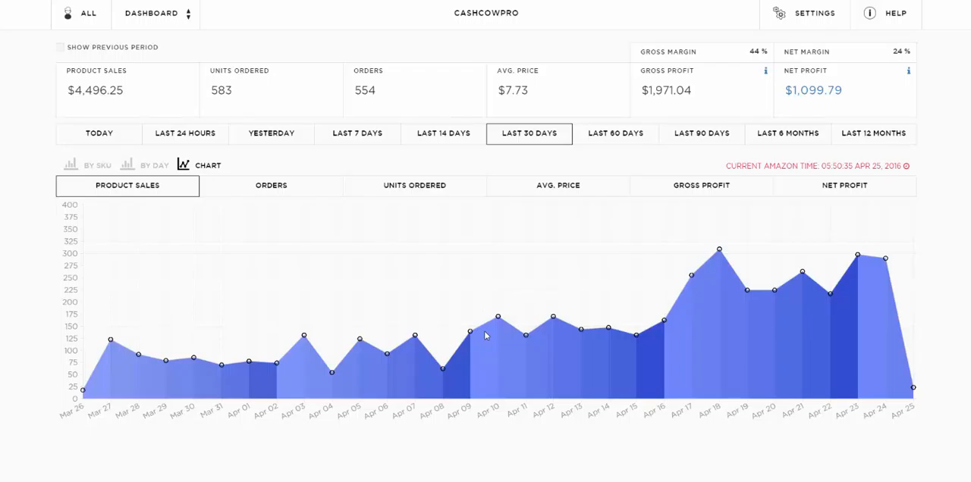
mouse_move(525, 335)
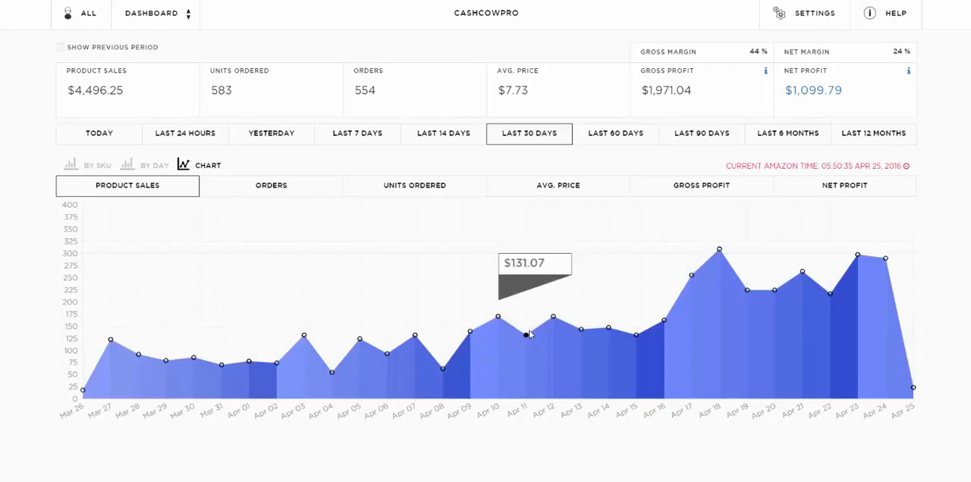
mouse_move(764, 294)
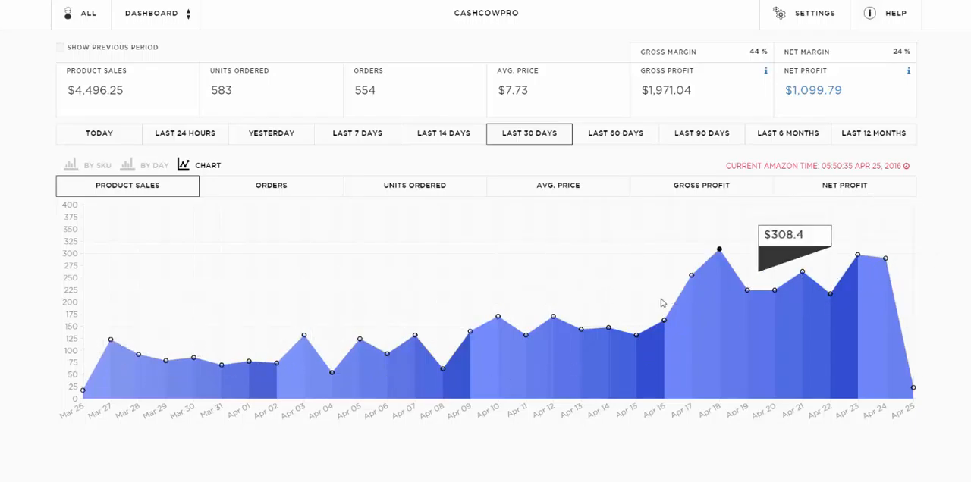
mouse_move(359, 339)
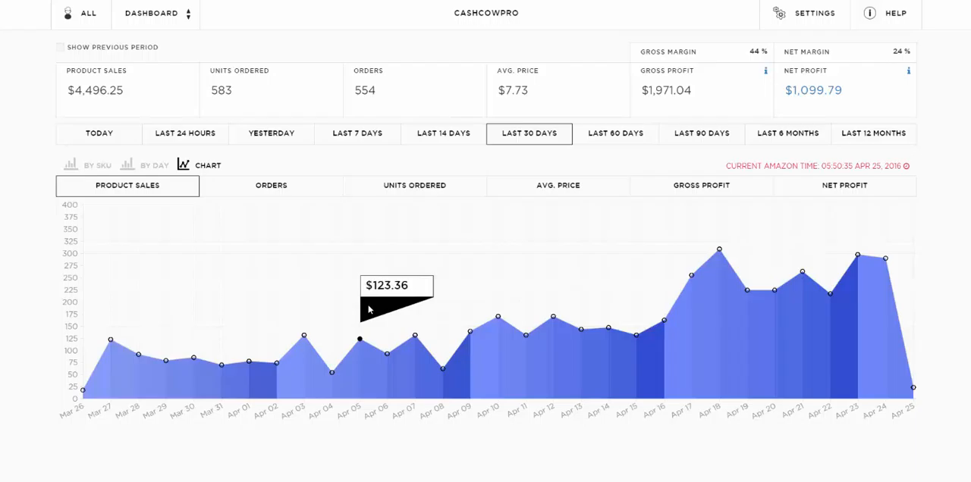
click(97, 166)
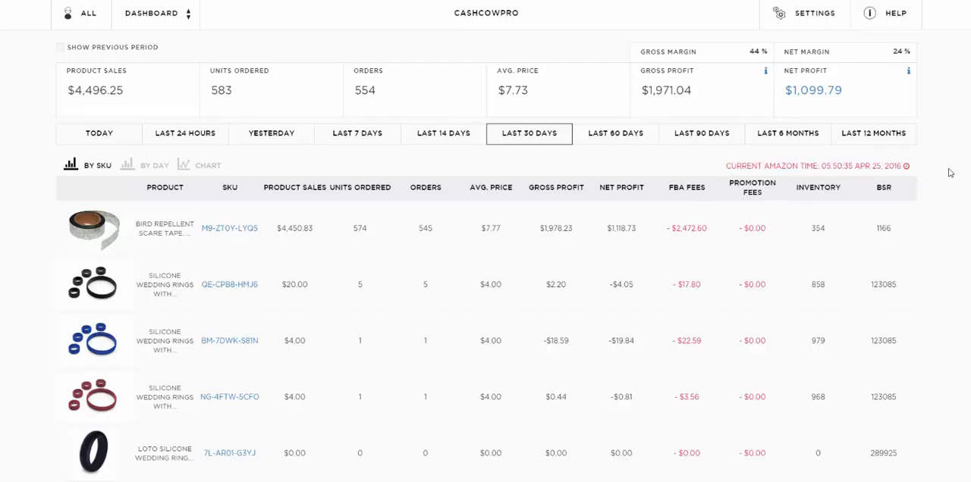
mouse_move(801, 166)
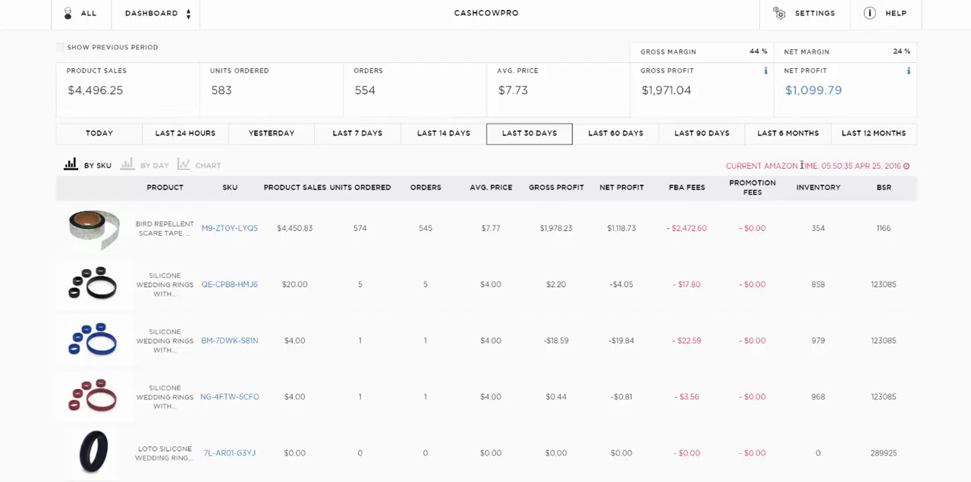
Show today's figures: $23.13 product sales, 2 orders, $6.09 net profit
click(99, 133)
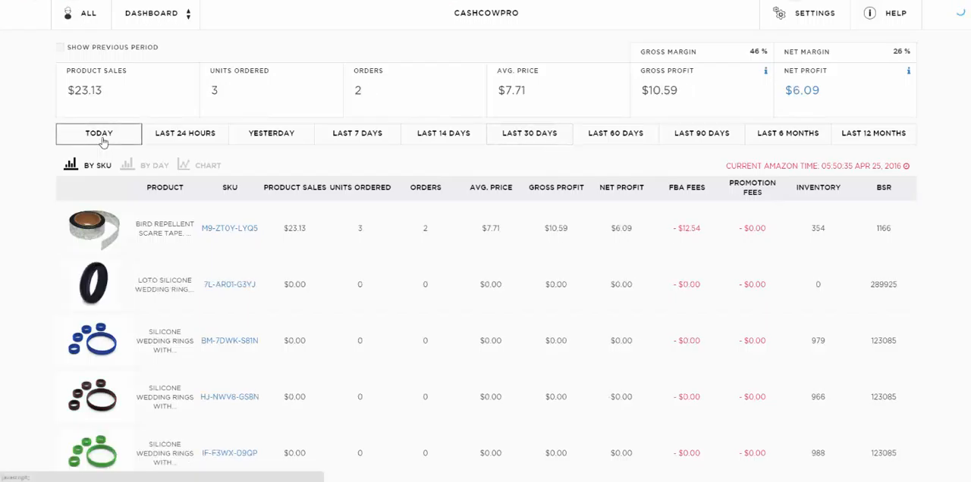
mouse_move(287, 100)
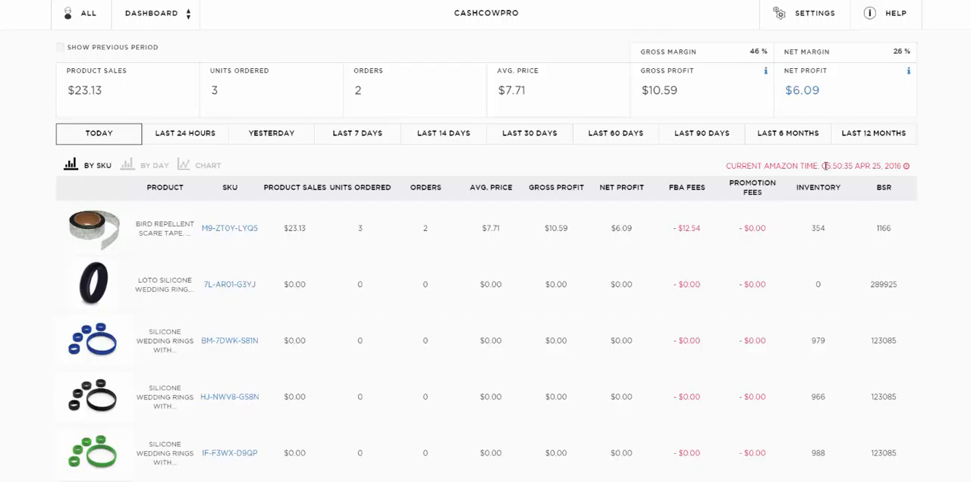
mouse_move(881, 257)
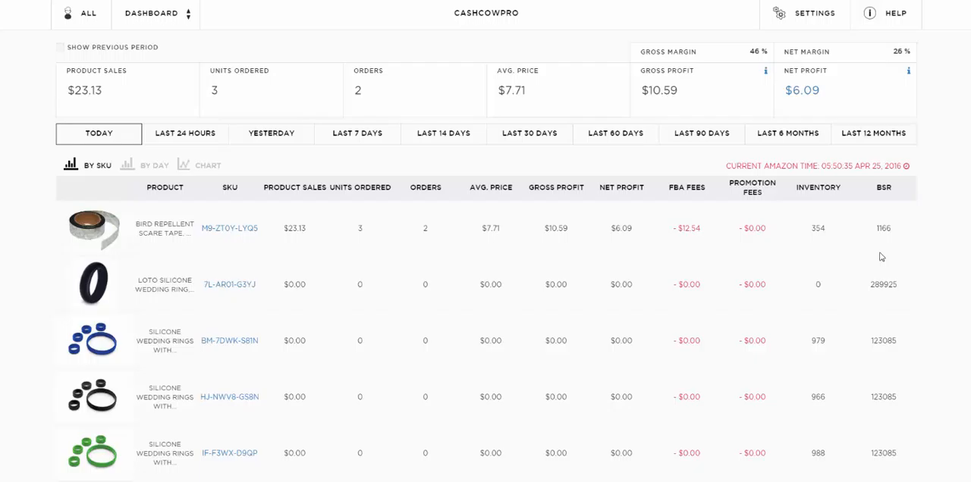
mouse_move(176, 127)
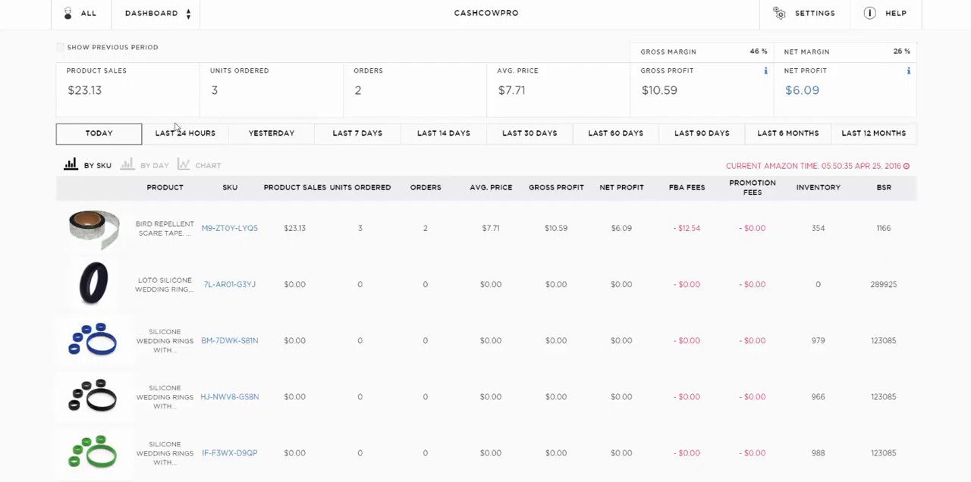
Step through the last 24 hours and yesterday, then return to the last 30 days
click(185, 133)
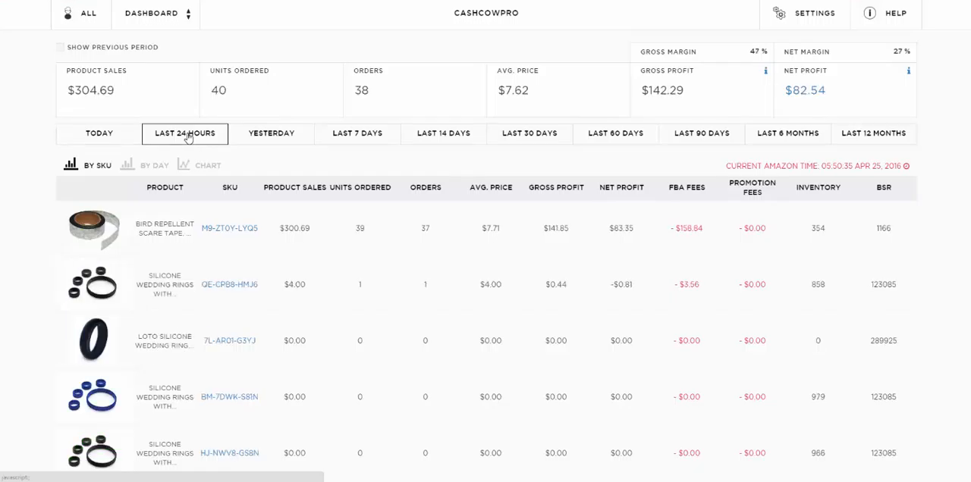
mouse_move(259, 151)
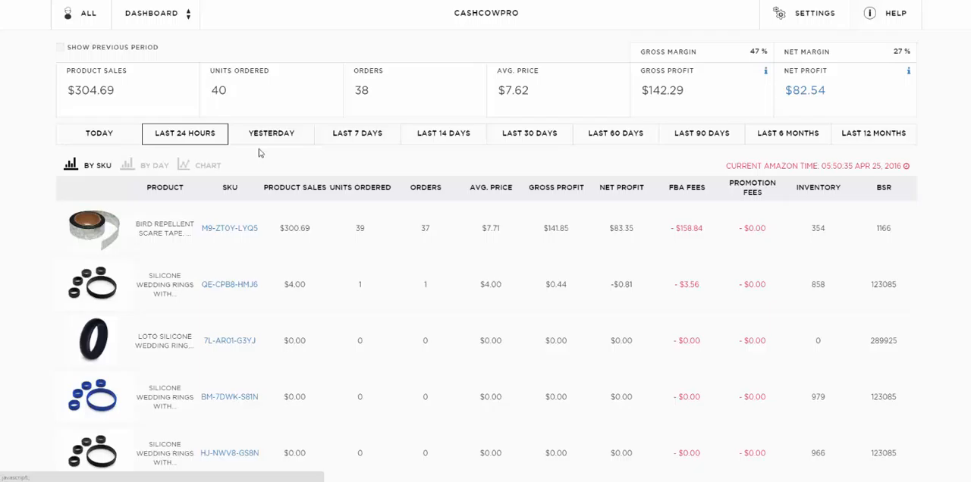
click(270, 134)
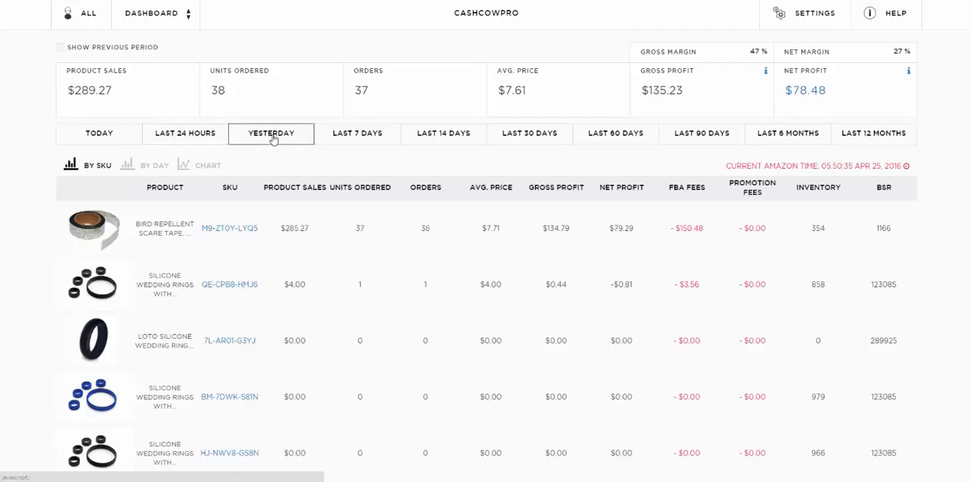
mouse_move(833, 167)
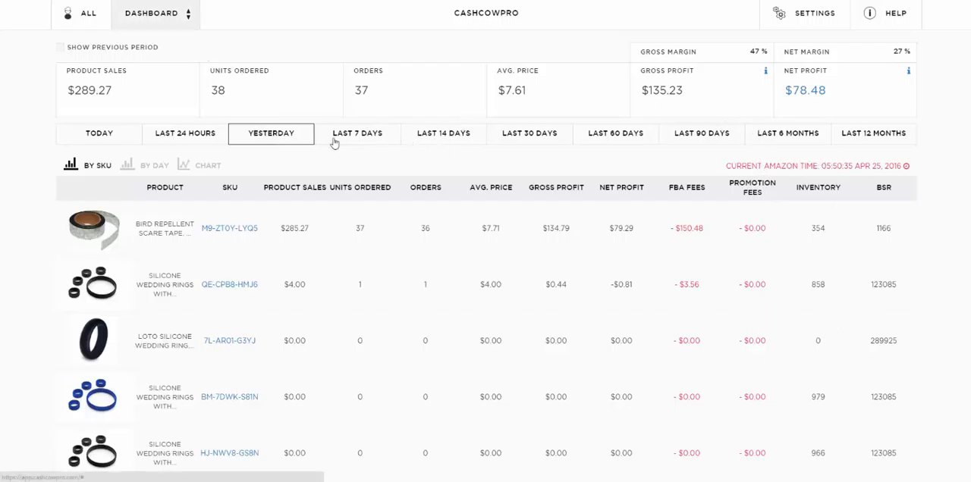
click(529, 134)
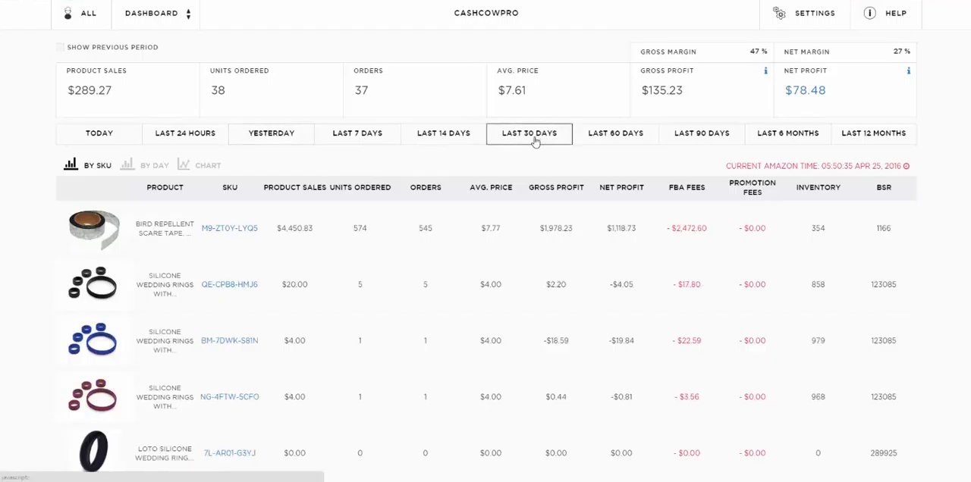
Enable Show Previous Period: $4,496.25 versus $1,307.33 sales, up 71%
click(60, 47)
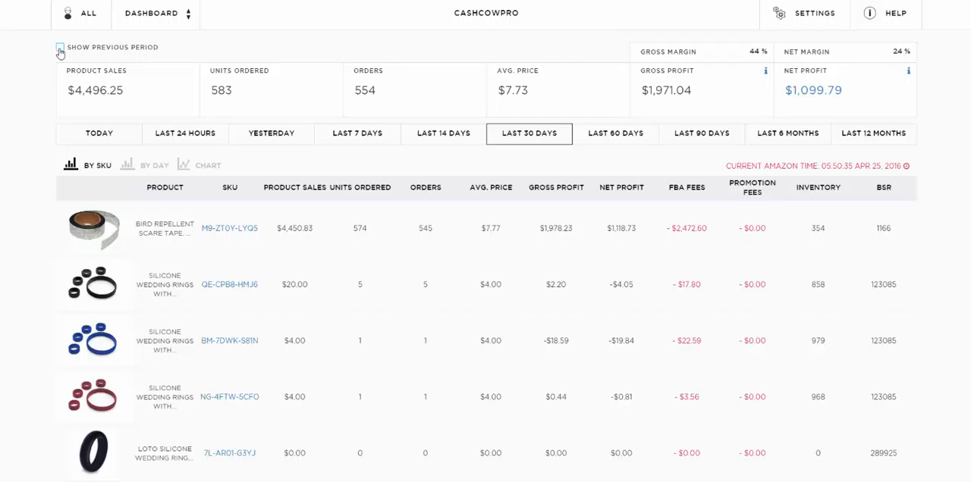
click(60, 47)
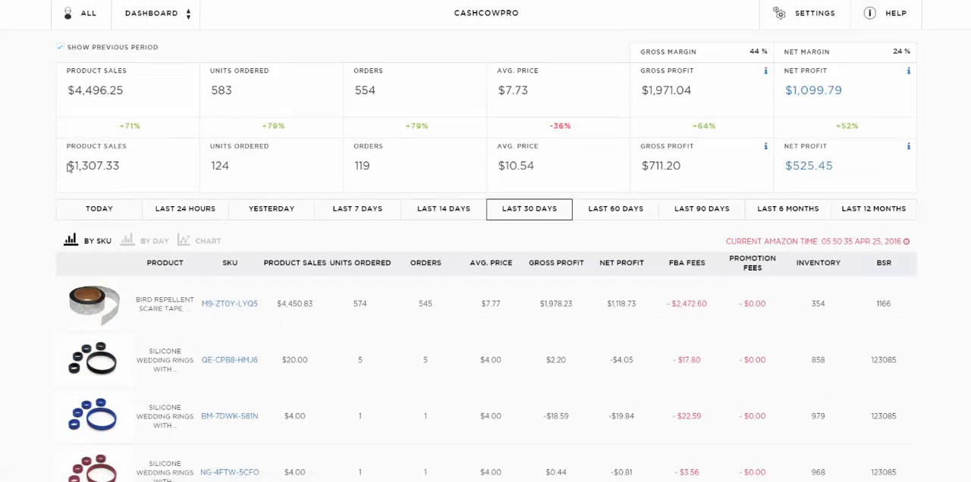
mouse_move(376, 224)
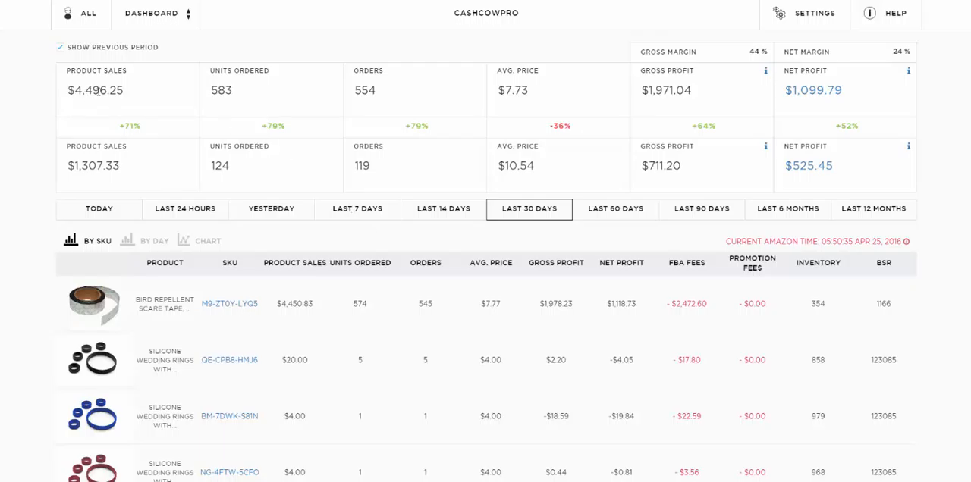
mouse_move(182, 188)
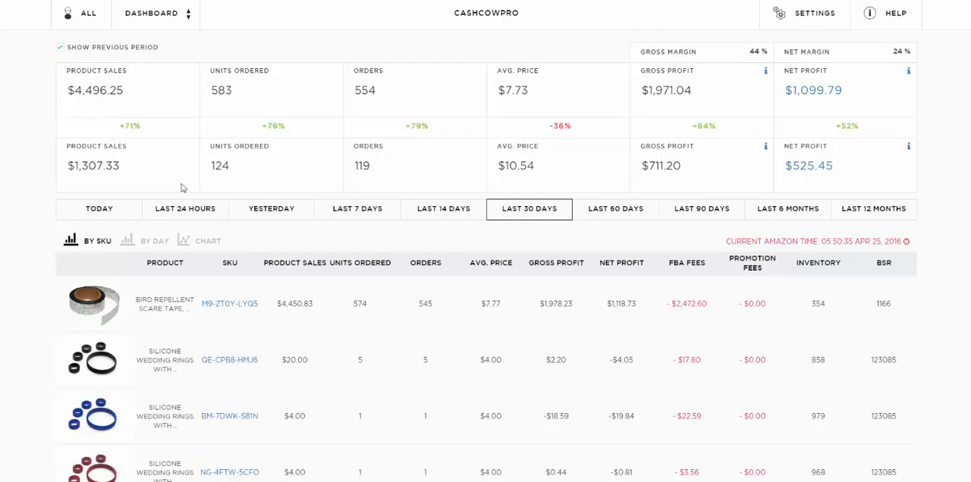
mouse_move(79, 168)
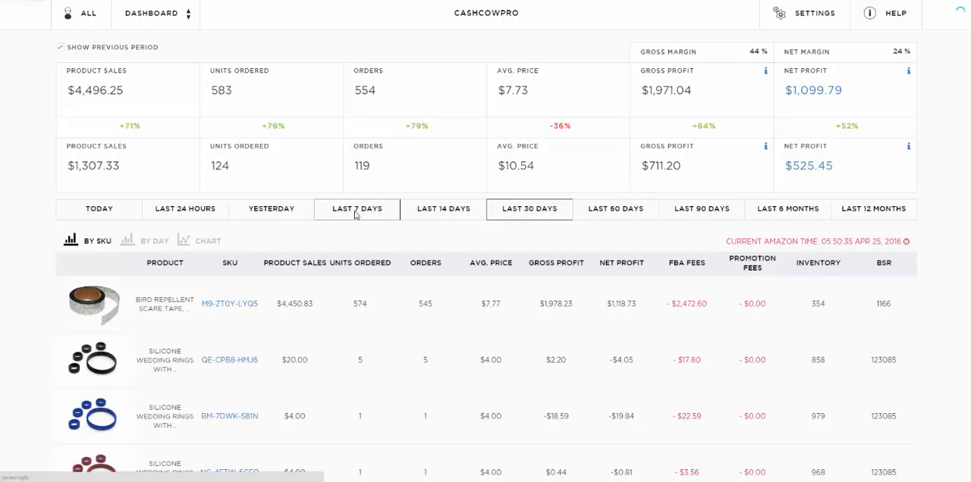
Compare the last 7 days, $1,534.87 sales, against the previous period's $1,314.70, up 16%
click(356, 210)
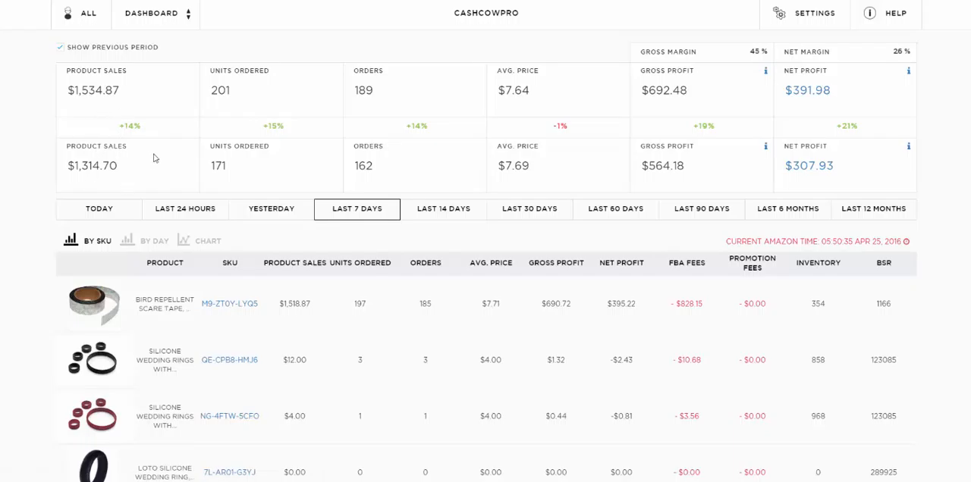
mouse_move(179, 122)
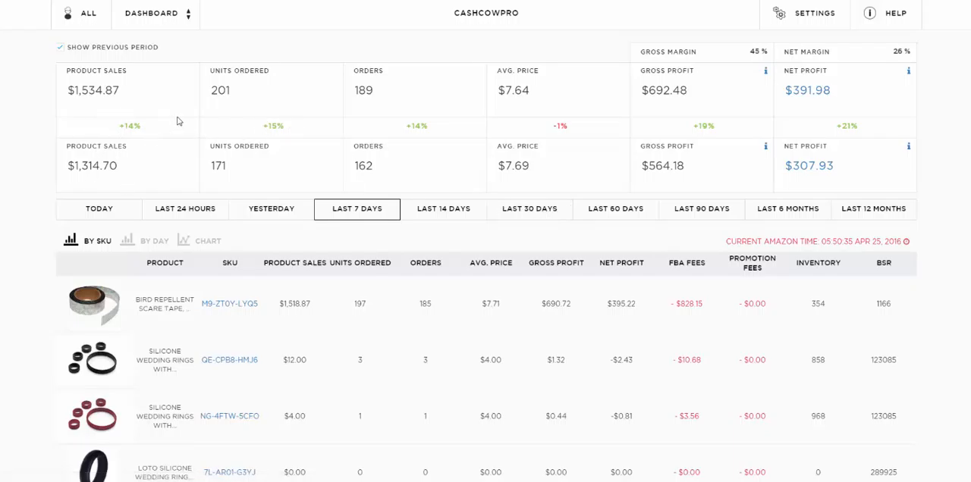
mouse_move(82, 134)
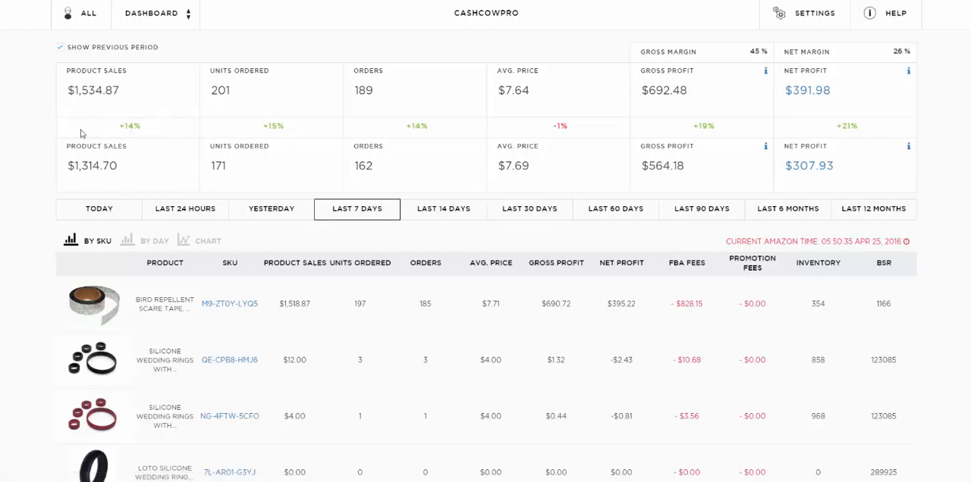
double_click(128, 126)
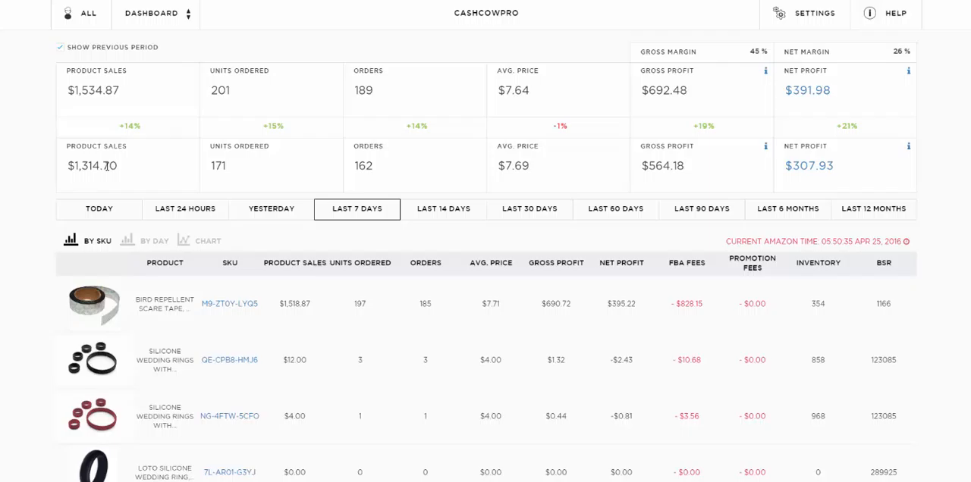
double_click(129, 126)
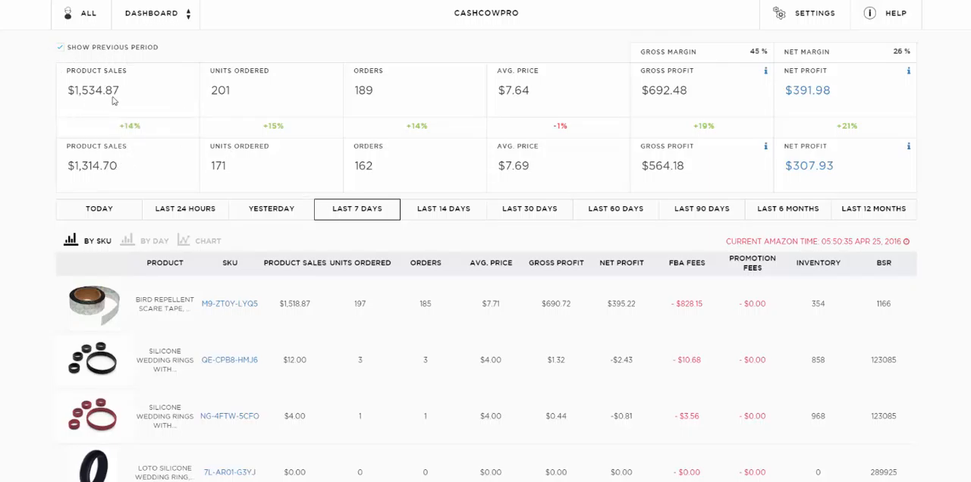
mouse_move(180, 90)
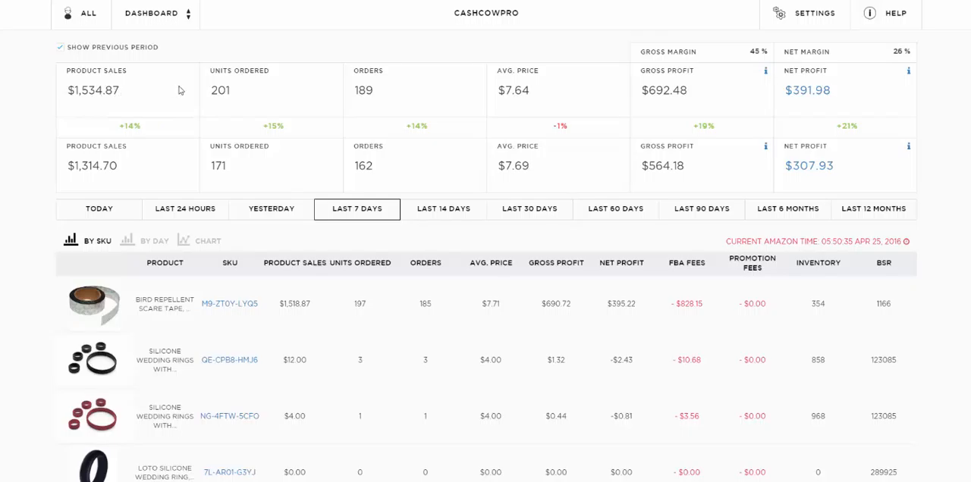
mouse_move(234, 171)
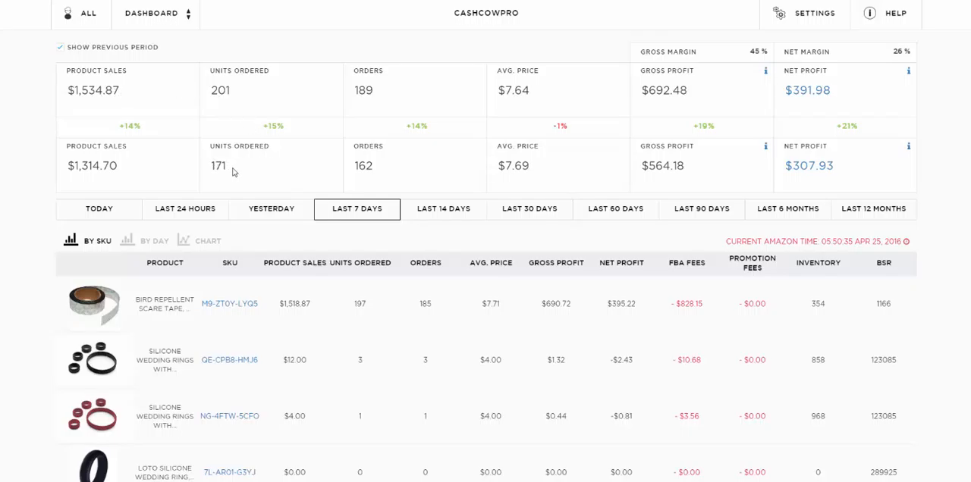
mouse_move(225, 103)
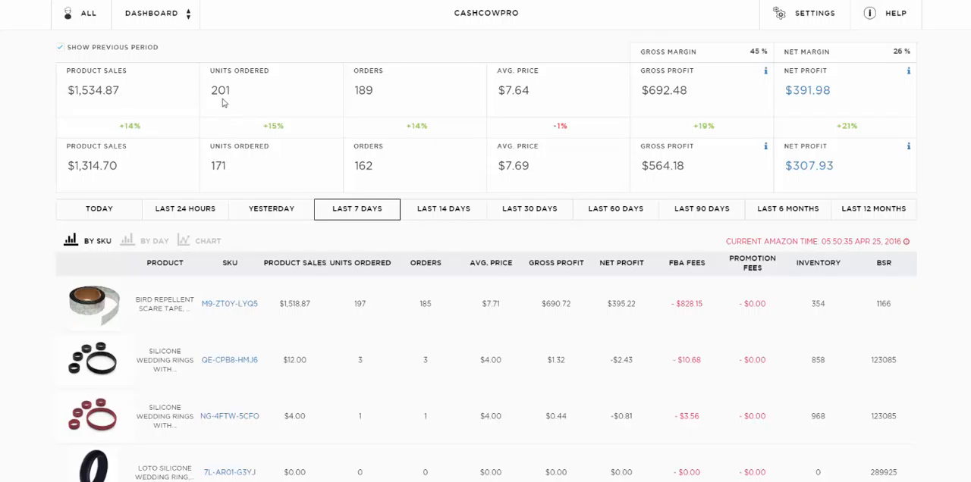
mouse_move(327, 109)
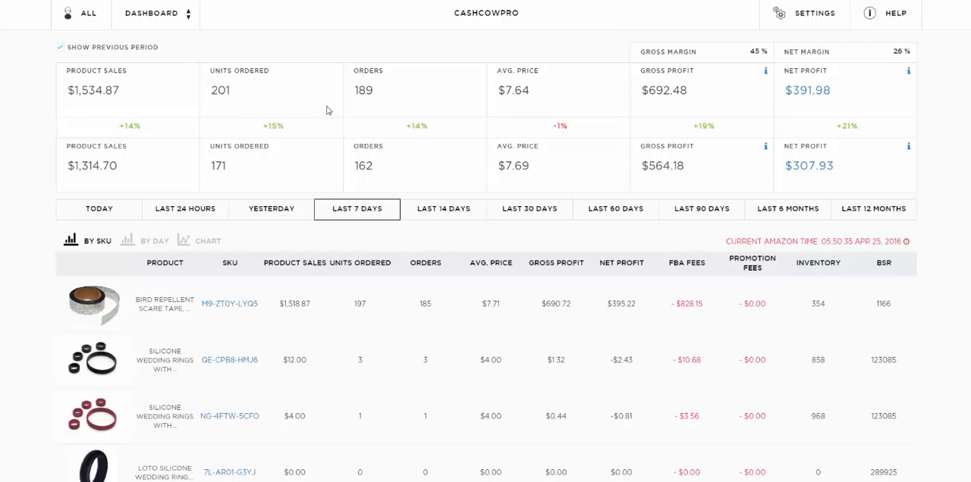
mouse_move(558, 127)
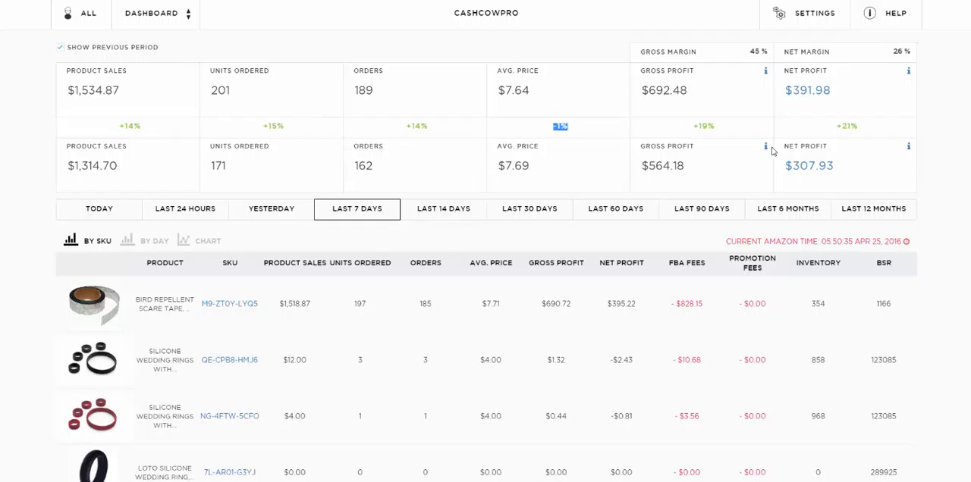
mouse_move(665, 160)
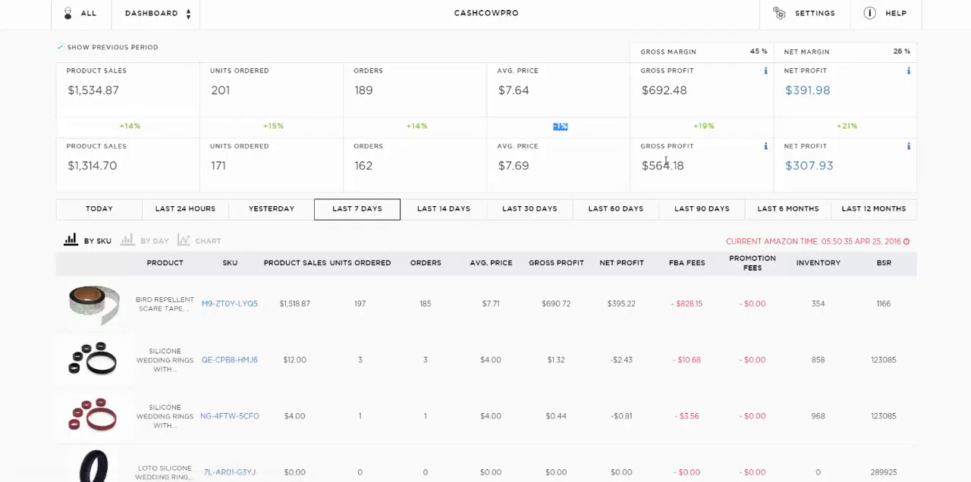